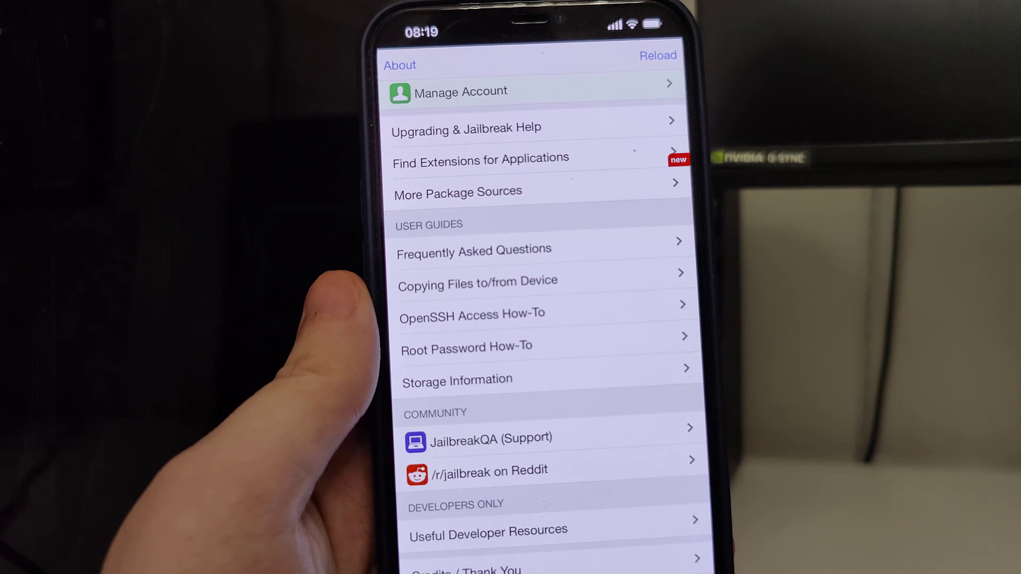
Step: Scroll through Cydia's home page of guides before leaving to the home screen
scroll("up", 3)
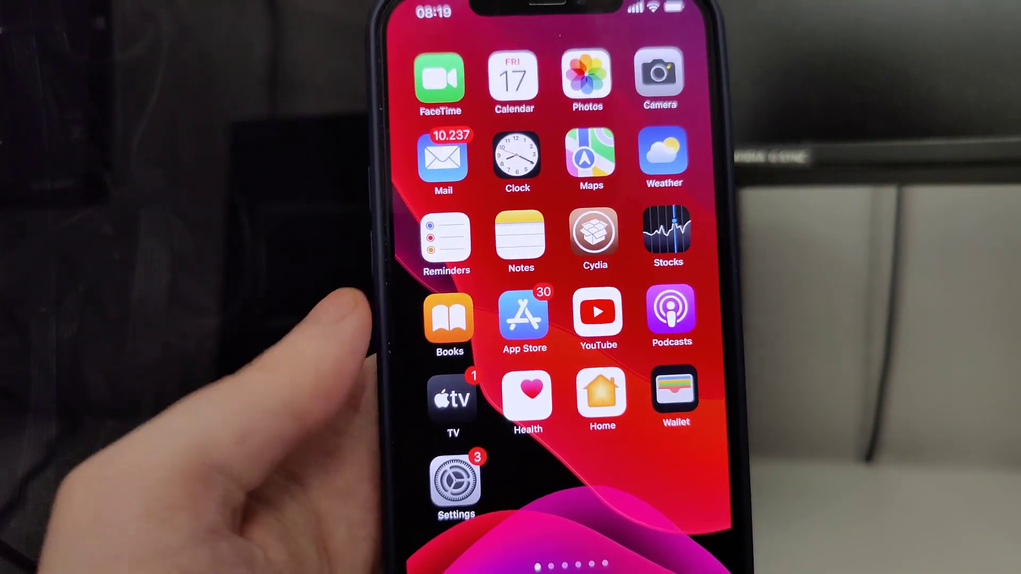
Step: Go from the home screen into Settings and enter the General section
left_click(456, 482)
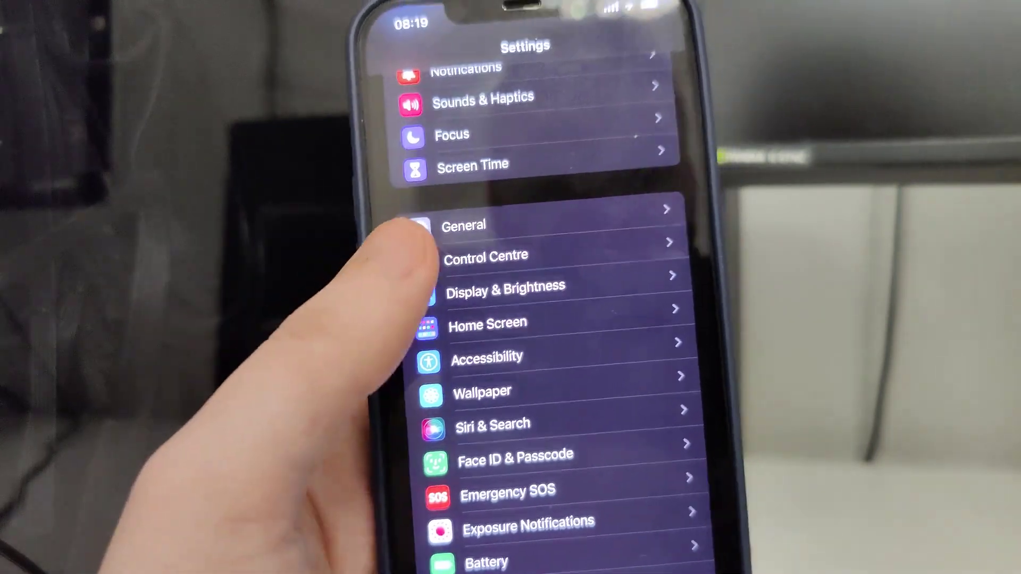
left_click(464, 224)
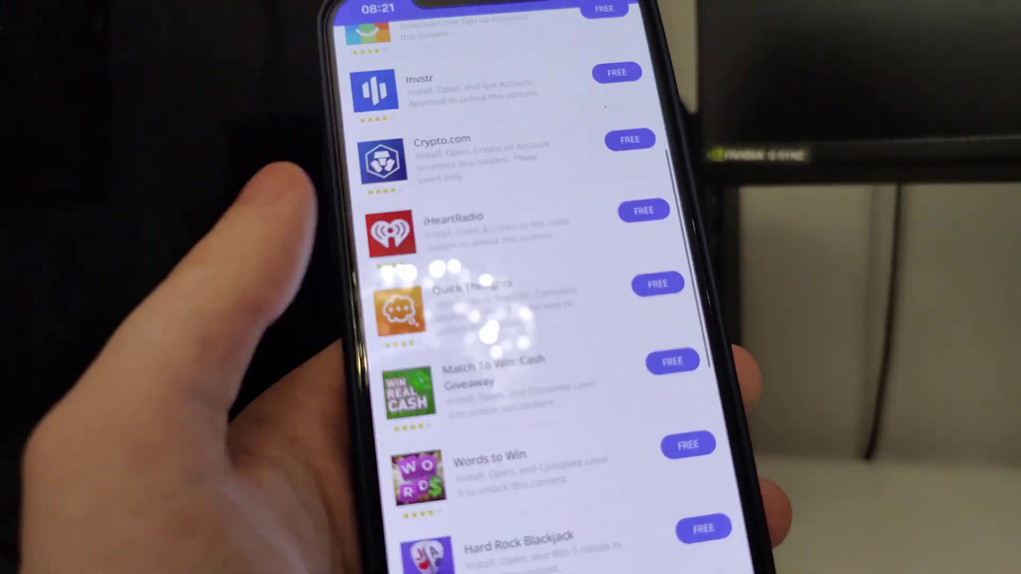
Step: Scroll the Safari list of free offers to pick an app to install
scroll("up", 3)
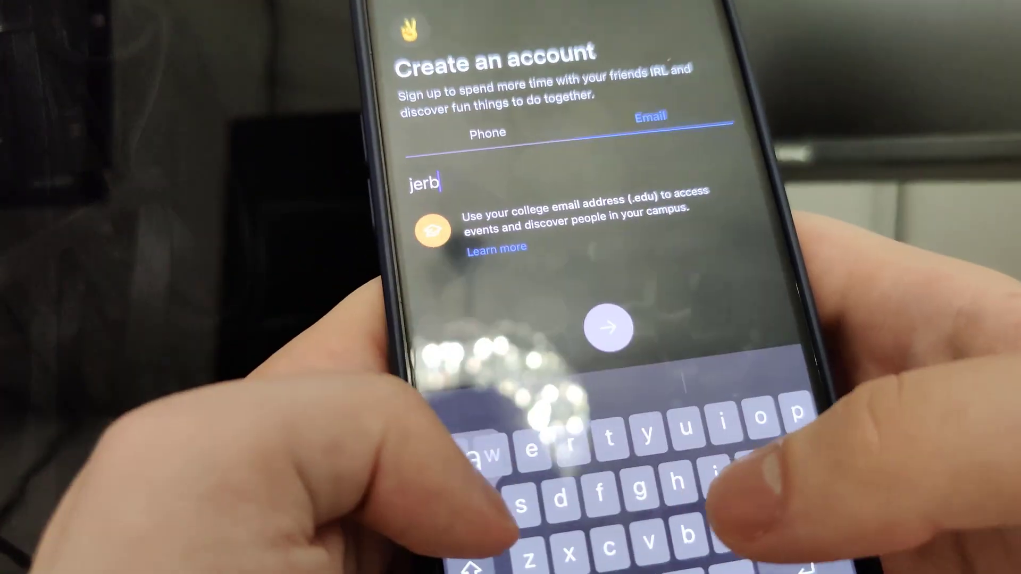
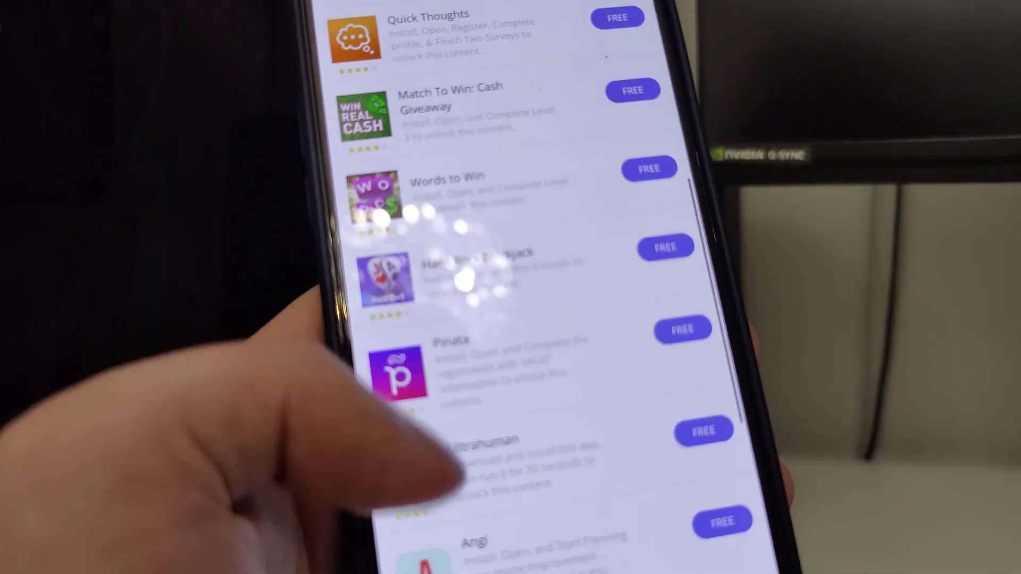
Step: Scroll the free offers list down to Angi, WST Golf and Candy Crush Saga
scroll("up", 3)
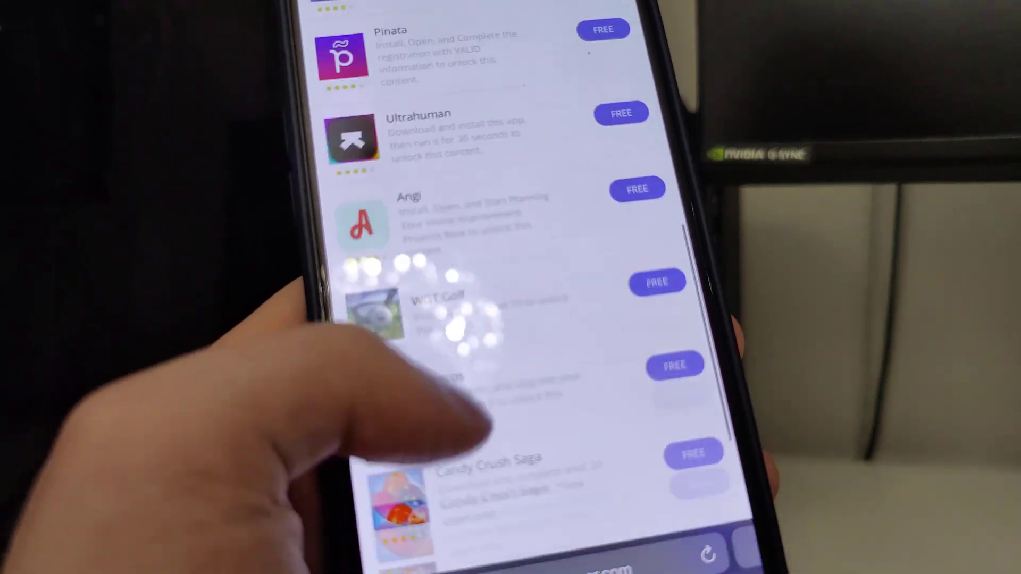